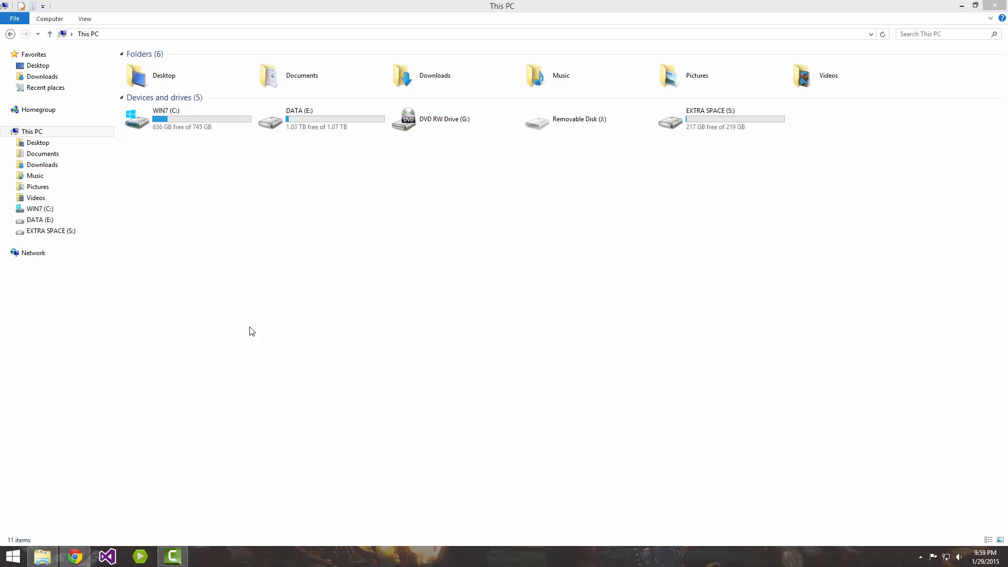
{"action": "mouse_move", "coordinate": [204, 226]}
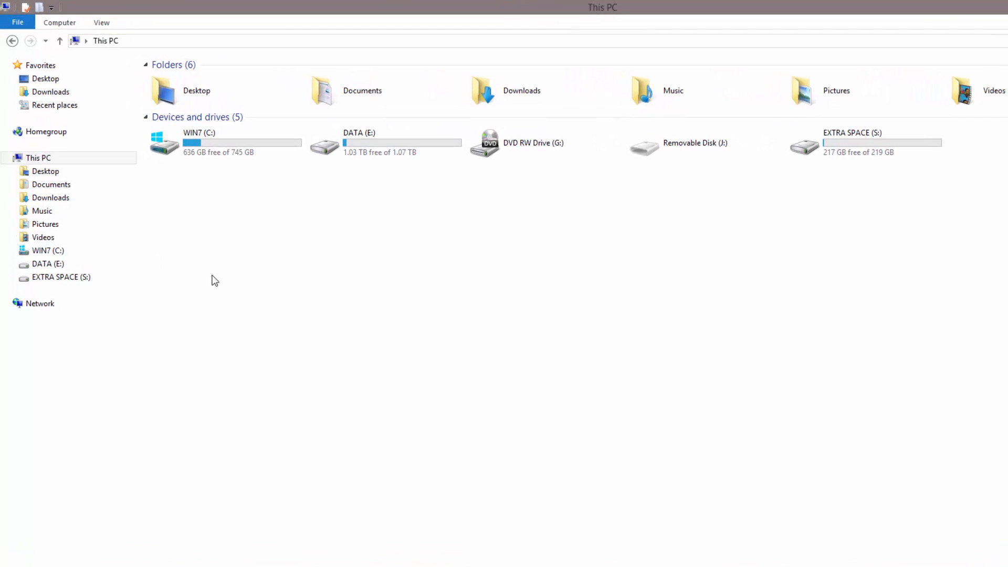
Browse from the C: drive into the user's home folder and its AppData folder.
{"action": "double_click", "coordinate": [163, 143]}
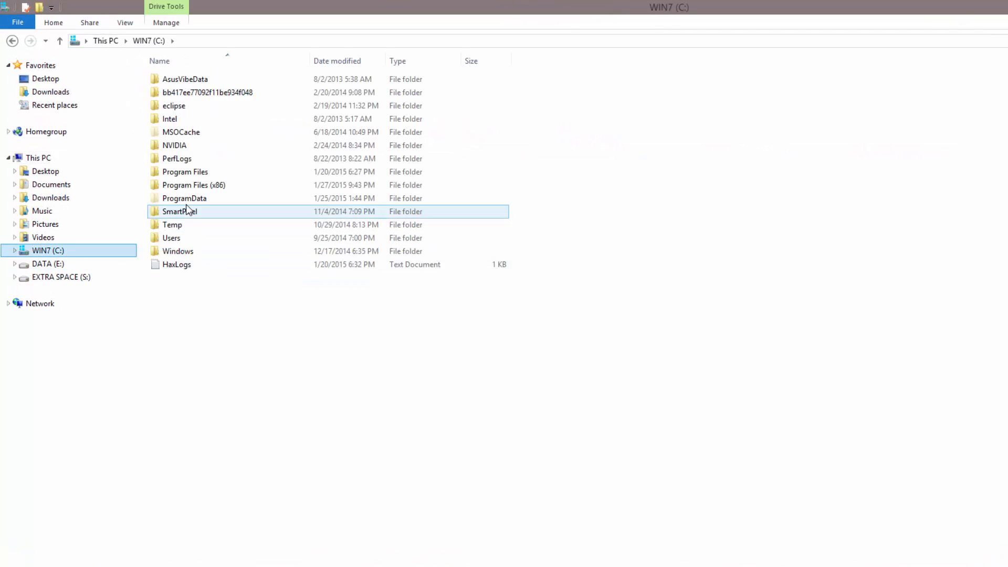
{"action": "double_click", "coordinate": [171, 238]}
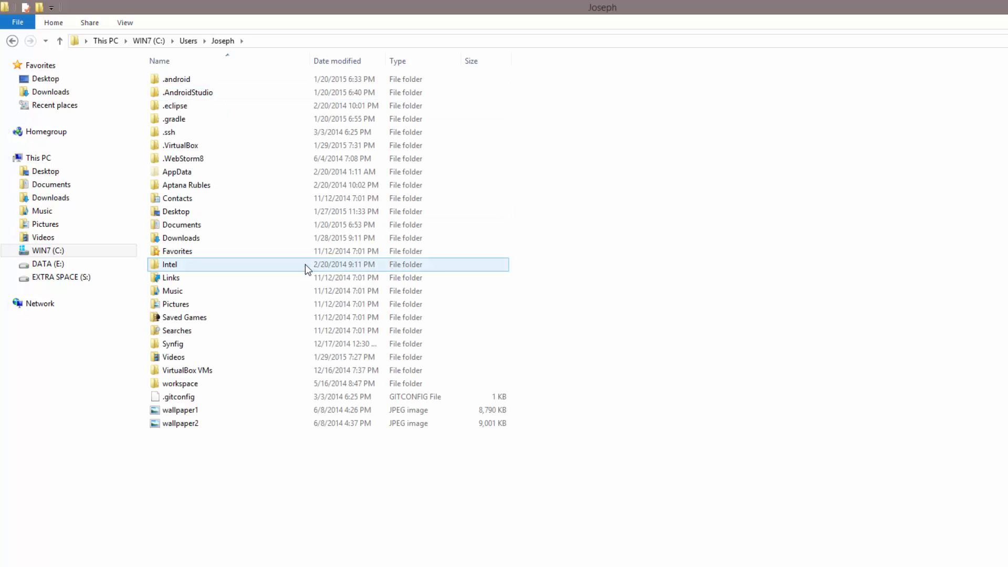
{"action": "mouse_move", "coordinate": [306, 266]}
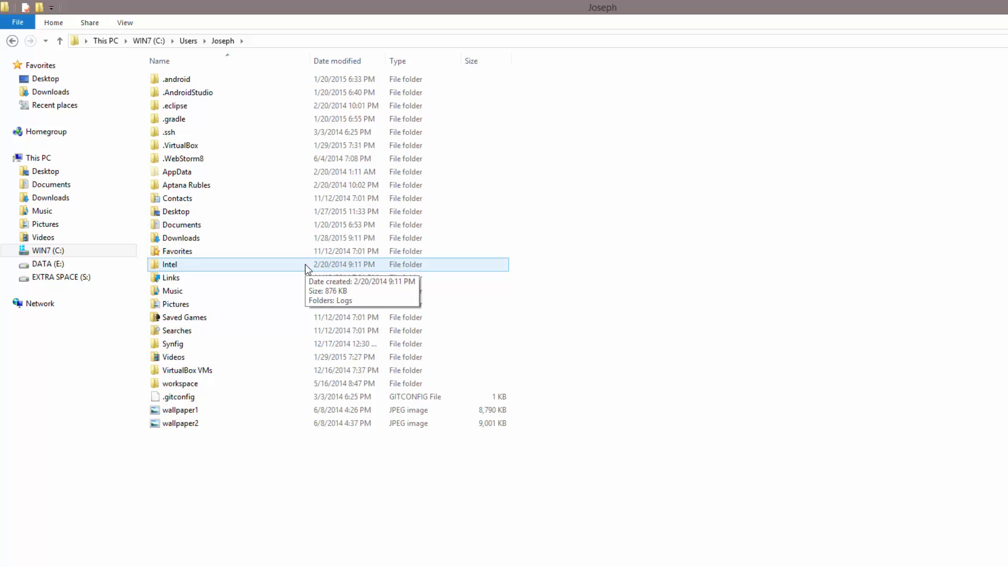
{"action": "left_click", "coordinate": [177, 172]}
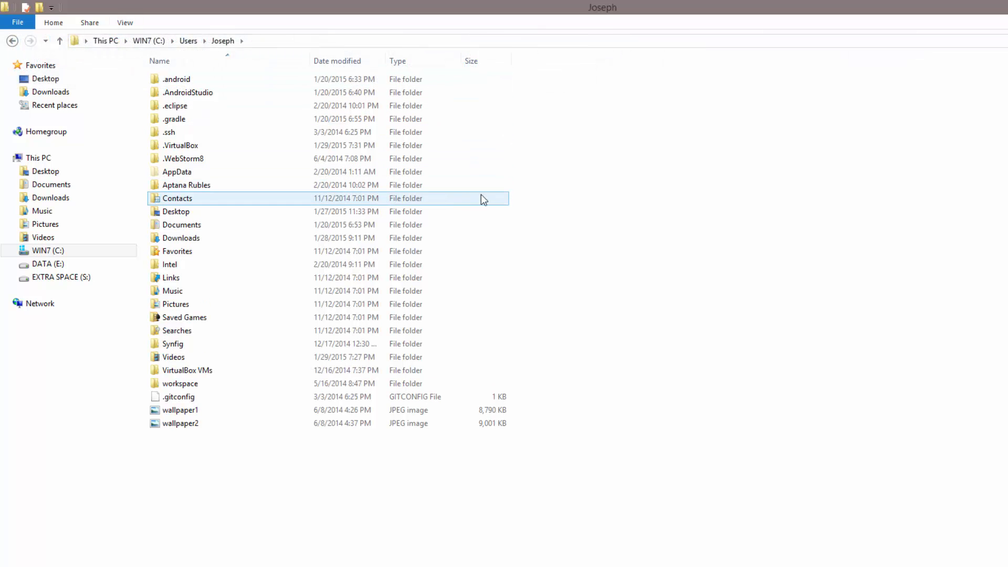
{"action": "left_click", "coordinate": [177, 172]}
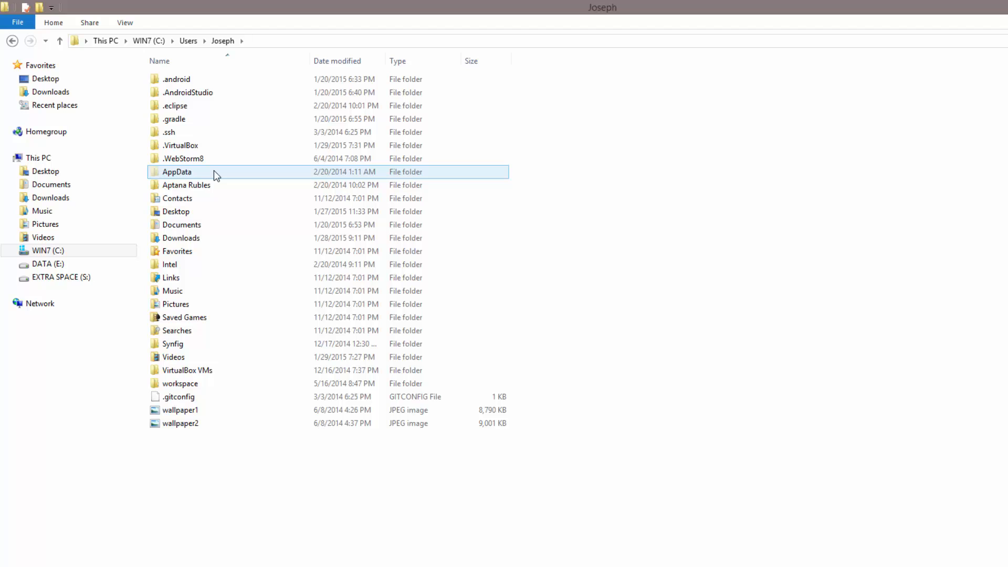
{"action": "left_click", "coordinate": [183, 159]}
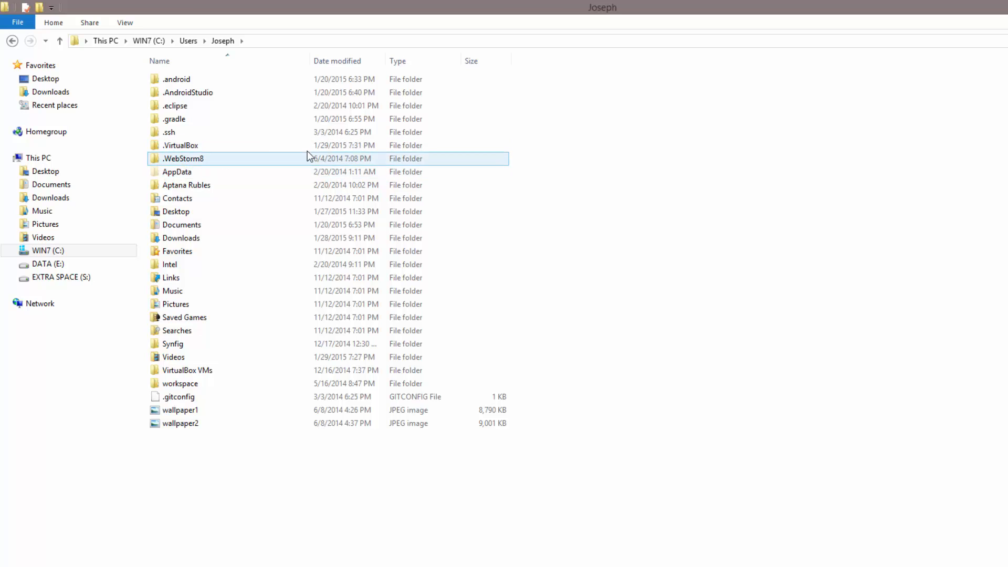
{"action": "double_click", "coordinate": [177, 172]}
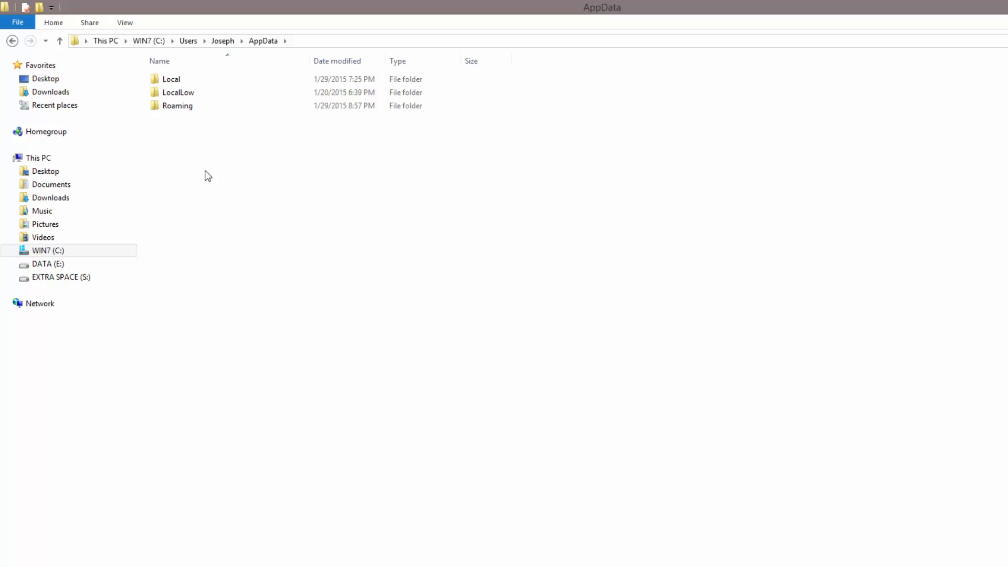
Continue into Local\Xamarin\Mono for Android, where debug.keystore is stored.
{"action": "left_click", "coordinate": [171, 79]}
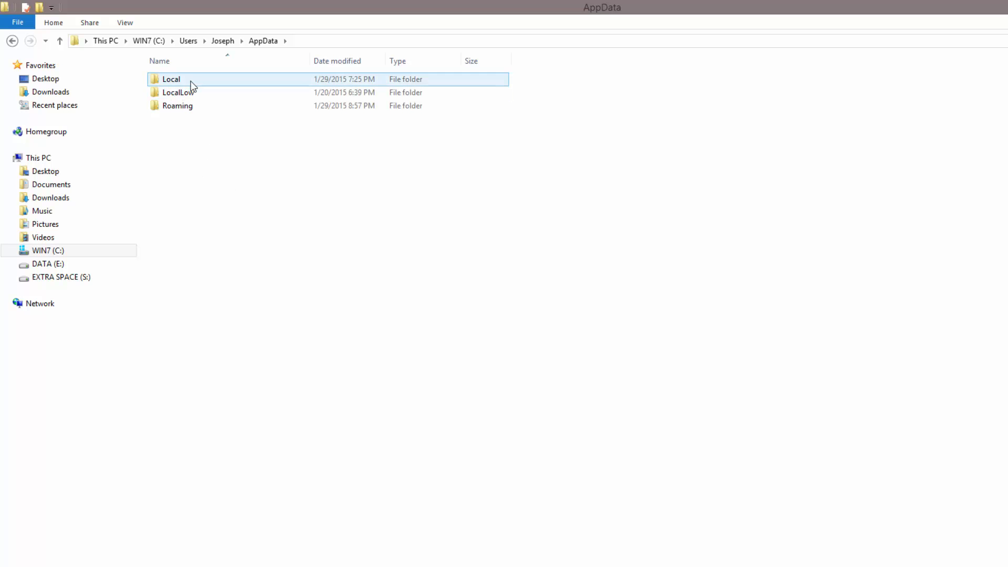
{"action": "double_click", "coordinate": [171, 79]}
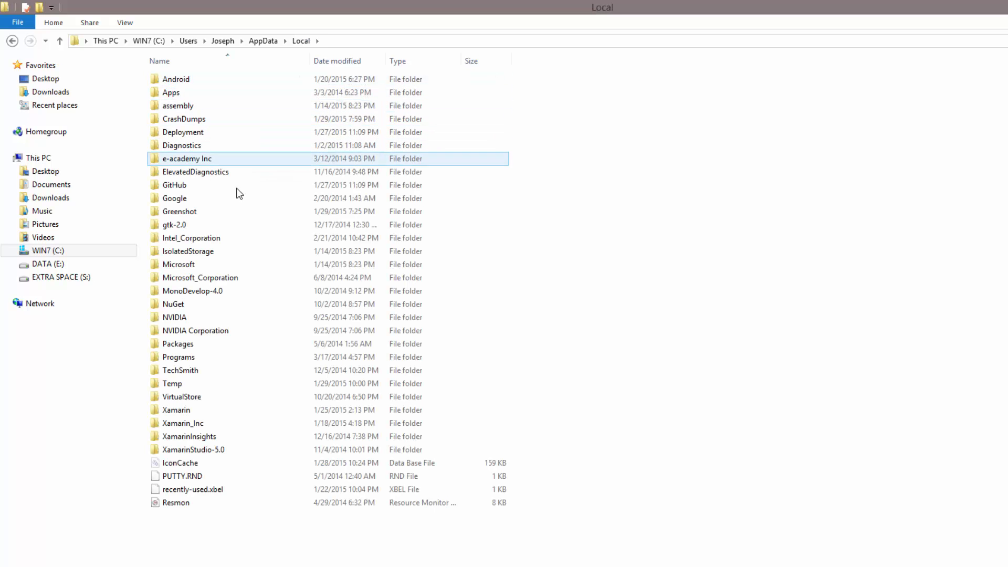
{"action": "double_click", "coordinate": [175, 409]}
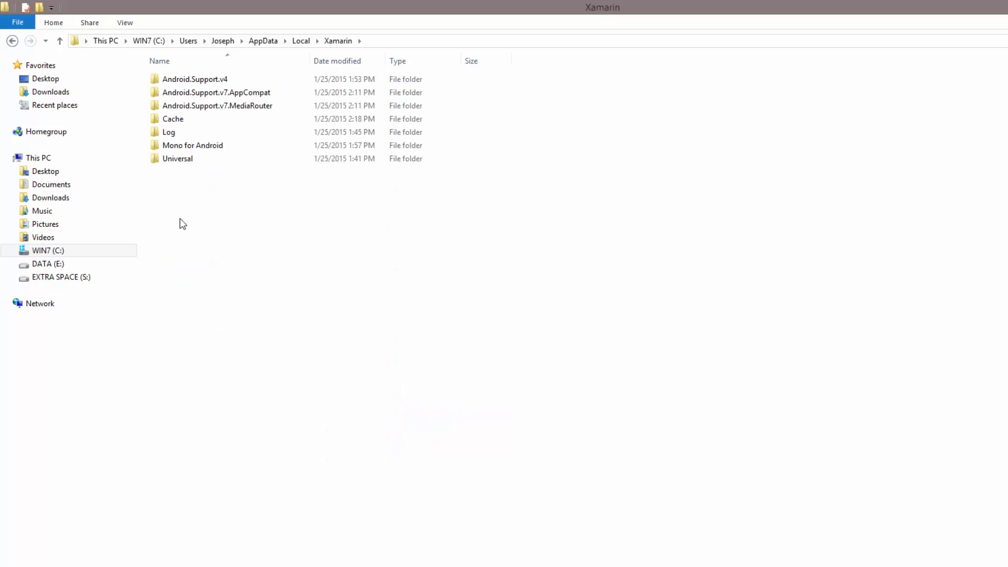
{"action": "double_click", "coordinate": [192, 144]}
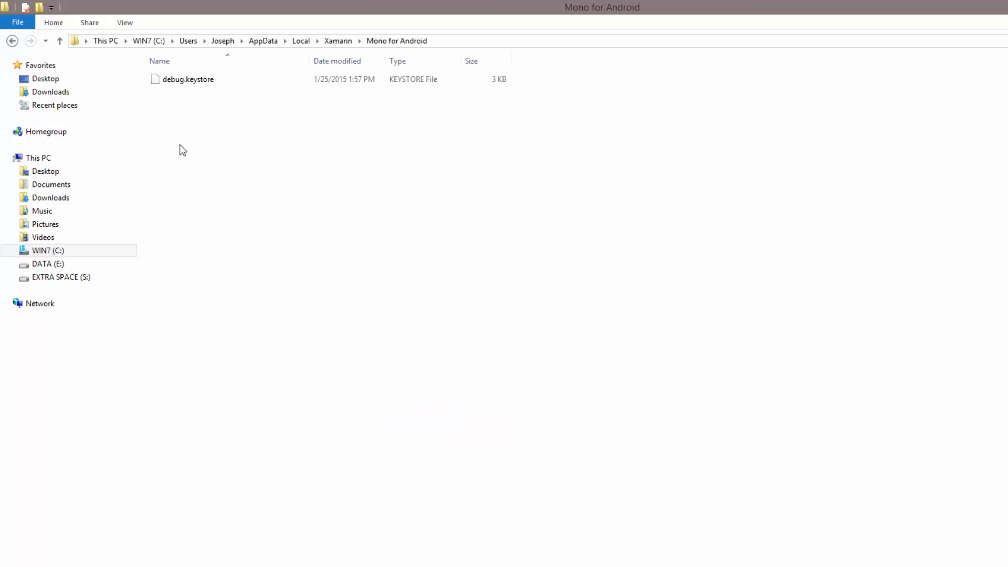
{"action": "mouse_move", "coordinate": [202, 92]}
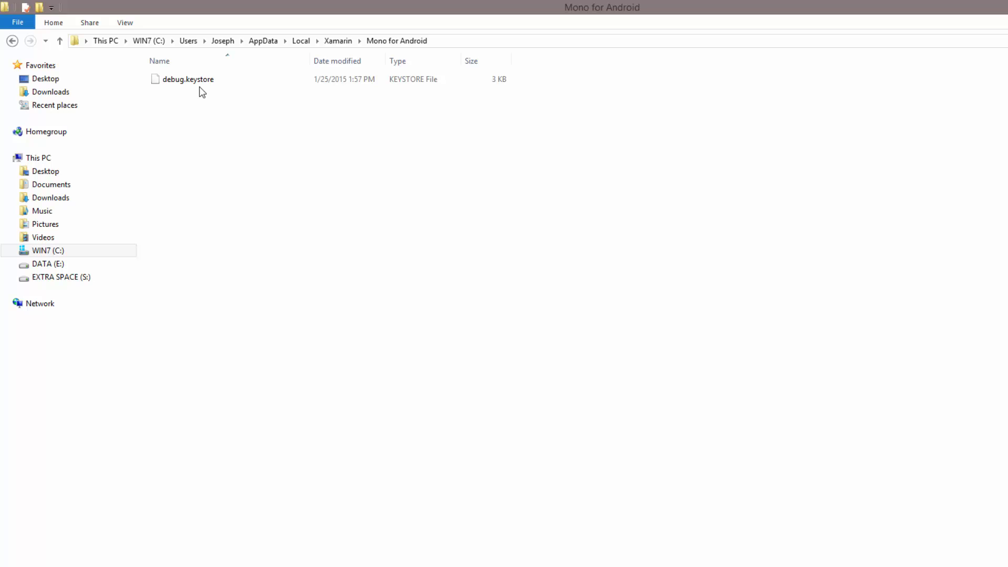
{"action": "left_click", "coordinate": [188, 79]}
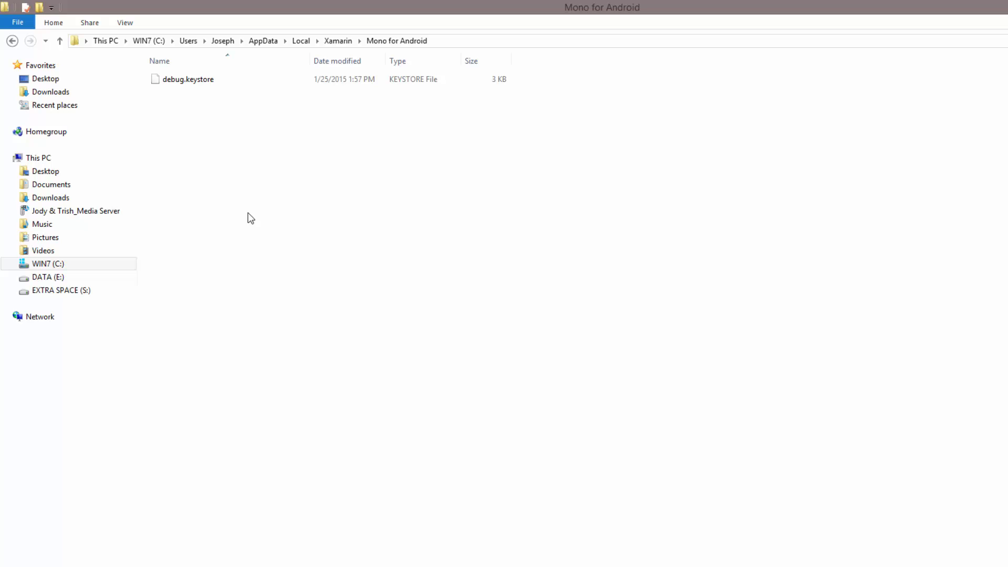
{"action": "mouse_move", "coordinate": [264, 225]}
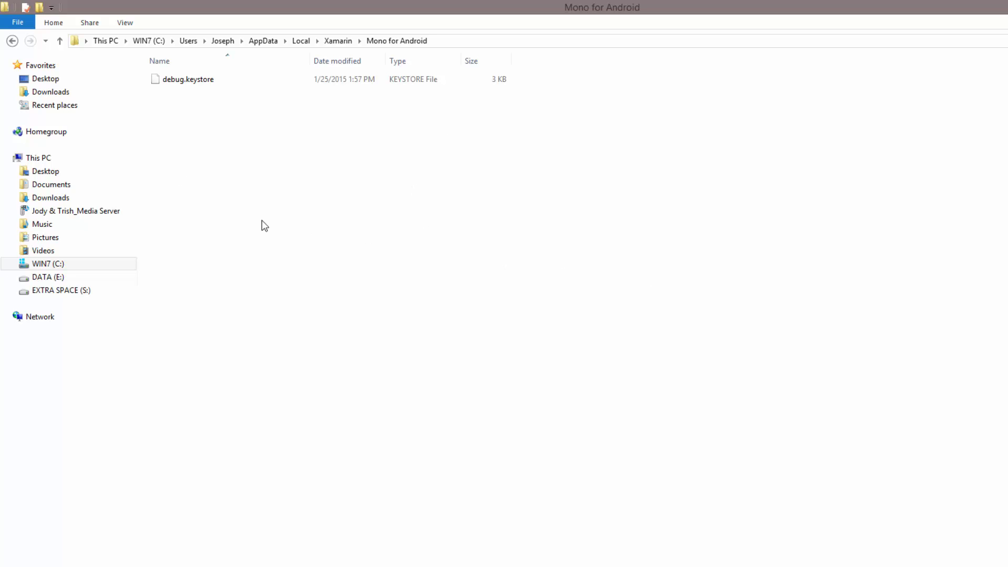
Return to C: and browse into Program Files\Java\jdk1.8.0_31 toward its bin folder.
{"action": "left_click", "coordinate": [47, 264]}
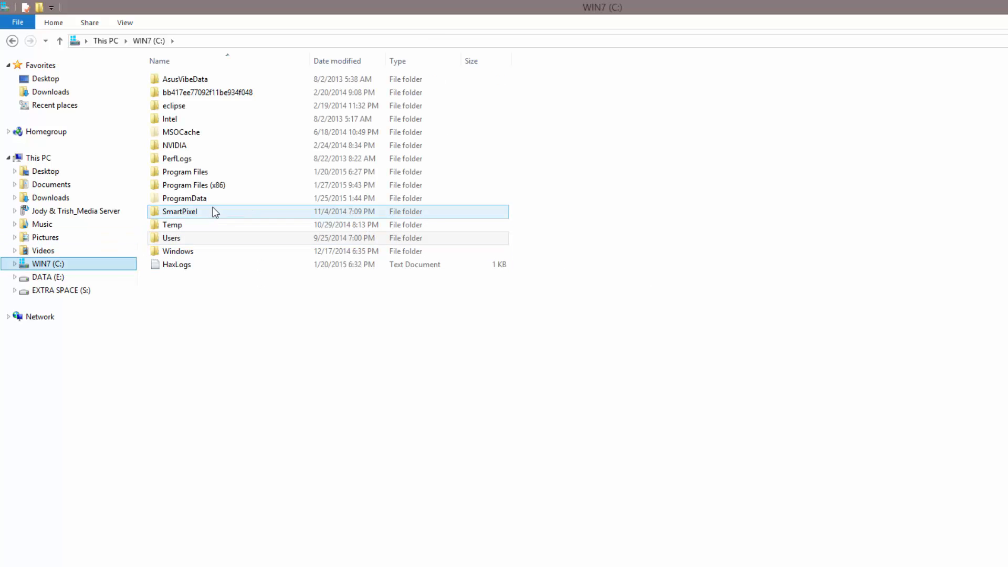
{"action": "left_click", "coordinate": [185, 172]}
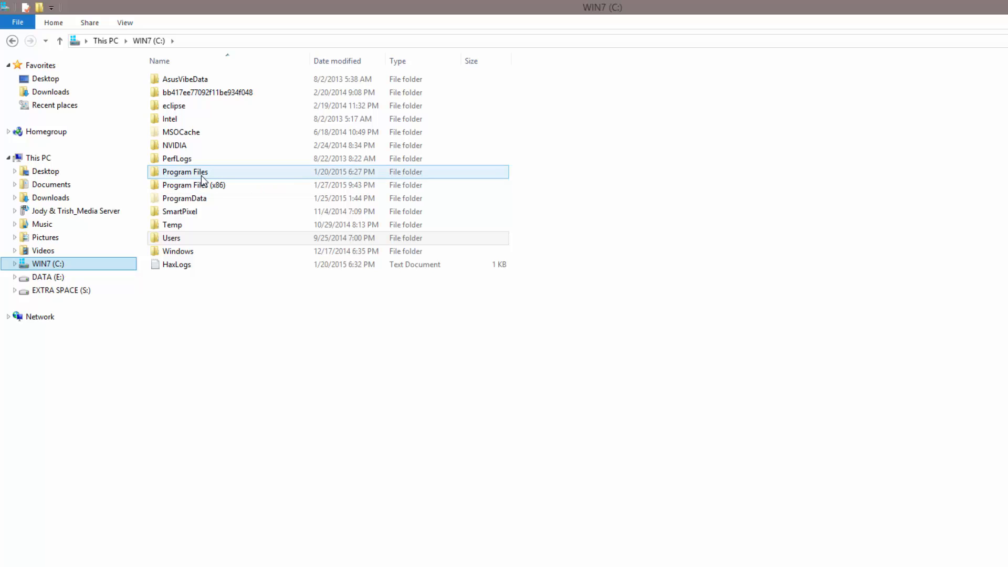
{"action": "double_click", "coordinate": [185, 171]}
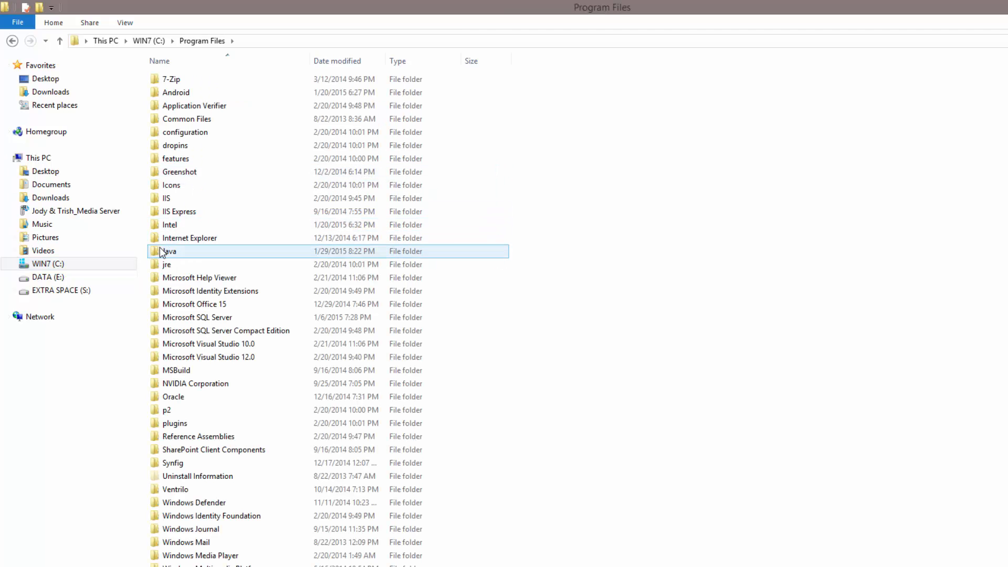
{"action": "mouse_move", "coordinate": [190, 238]}
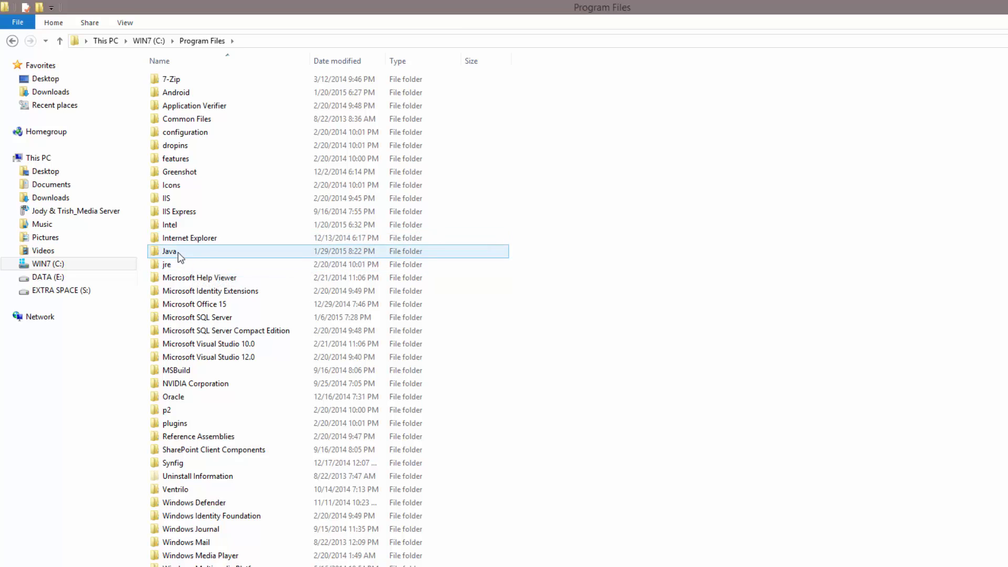
{"action": "double_click", "coordinate": [170, 251]}
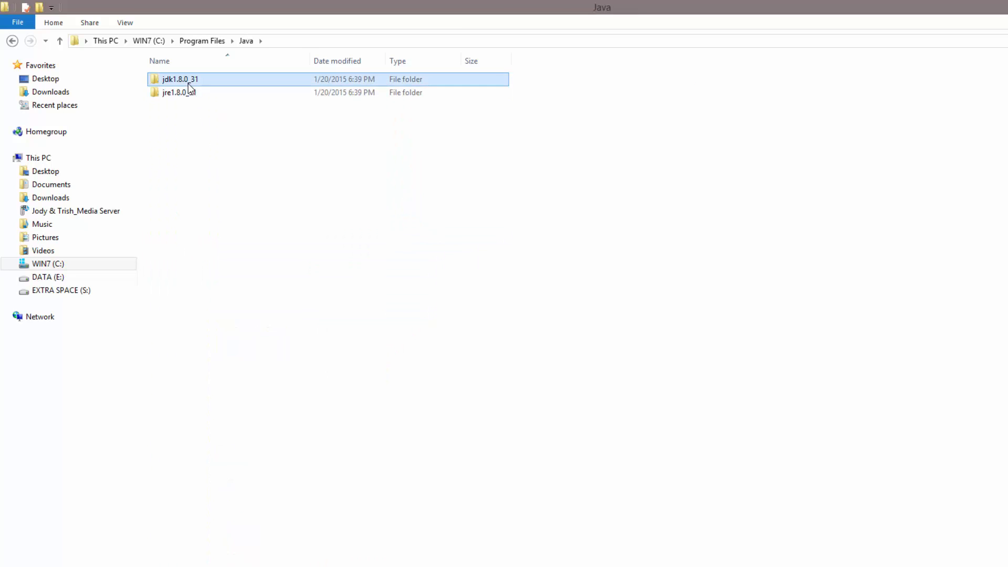
{"action": "double_click", "coordinate": [179, 79]}
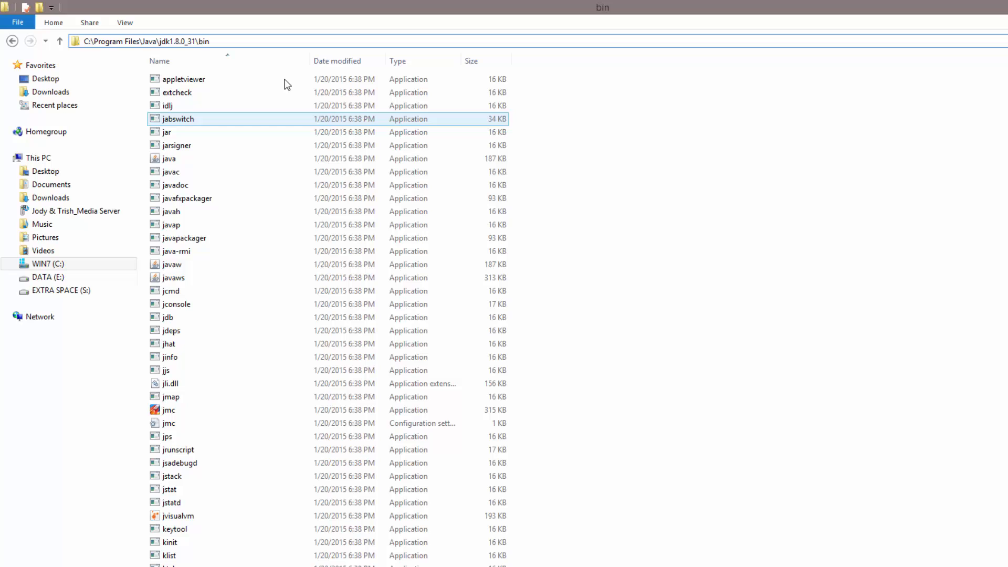
{"action": "left_click", "coordinate": [530, 218]}
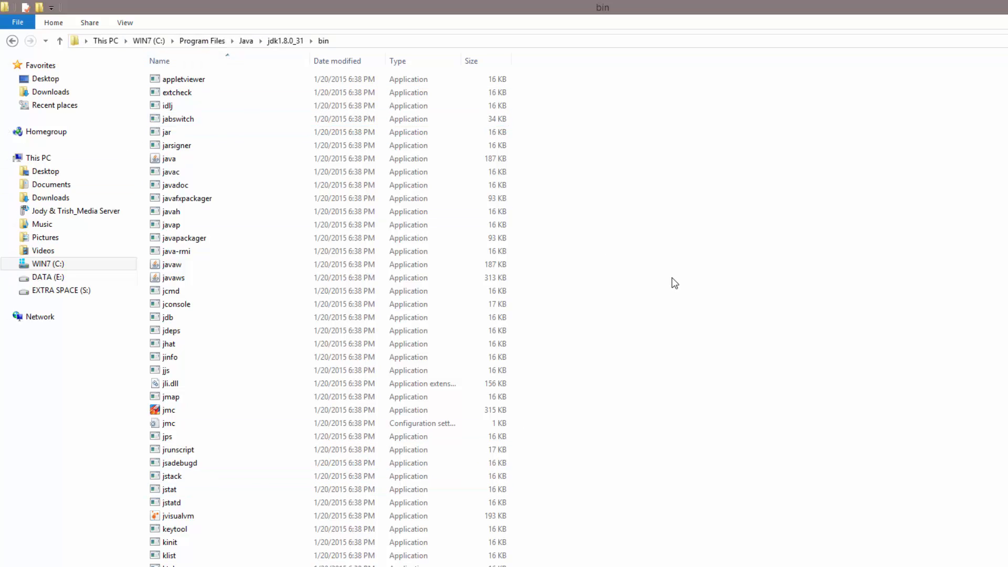
Open a command window in bin and approve copying debug.keystore into that folder.
{"action": "right_click", "coordinate": [674, 283]}
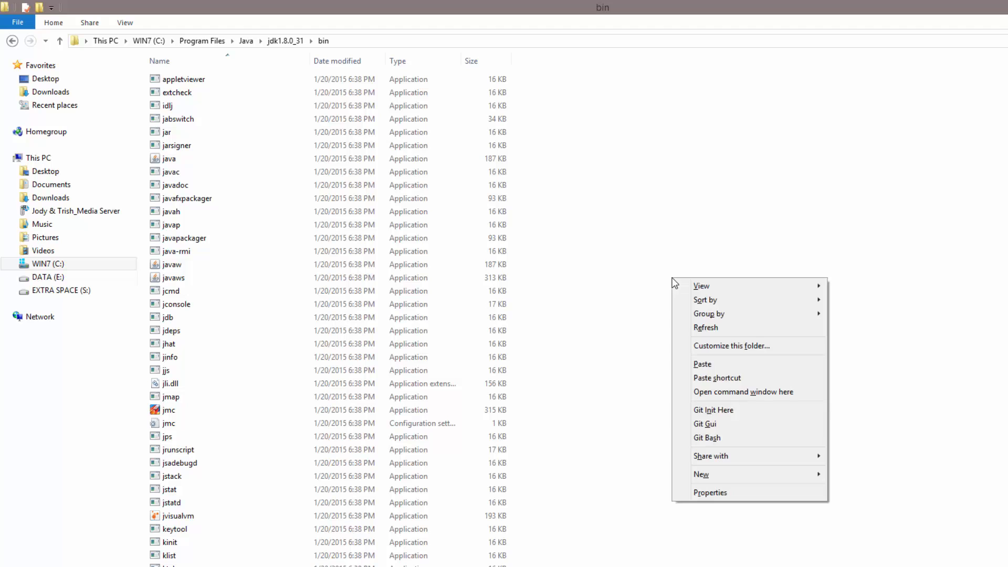
{"action": "left_click", "coordinate": [742, 392]}
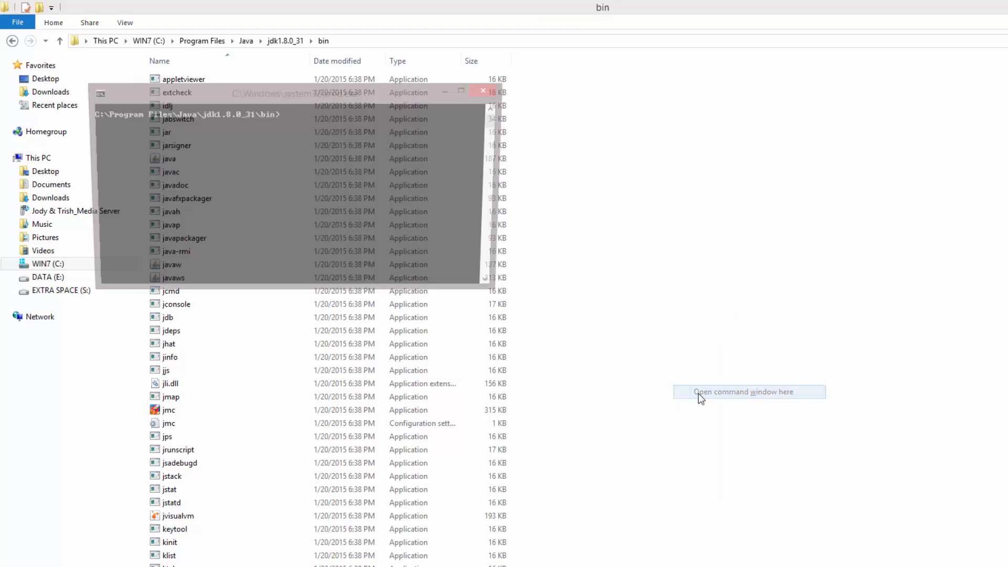
{"action": "left_click", "coordinate": [748, 392]}
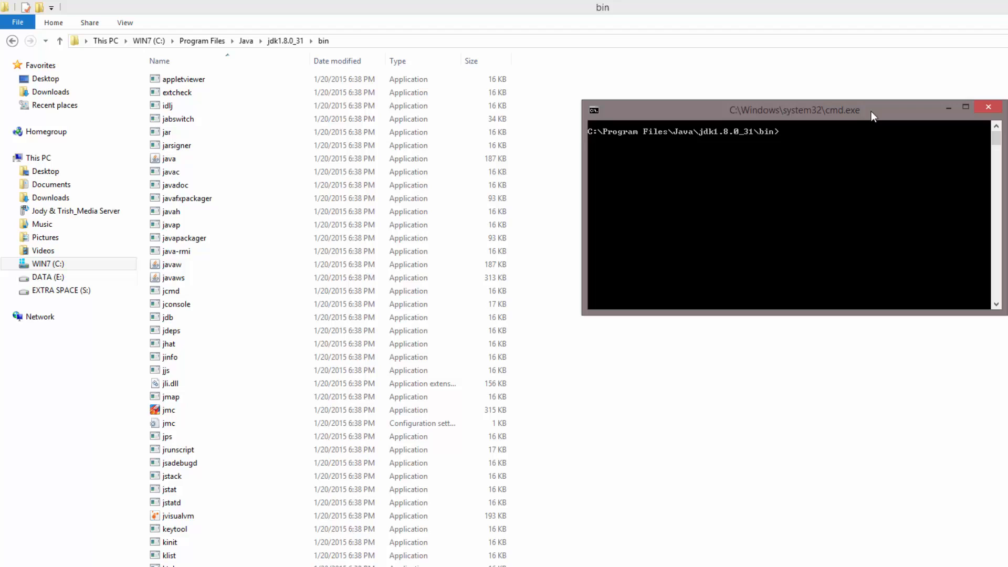
{"action": "mouse_move", "coordinate": [814, 120]}
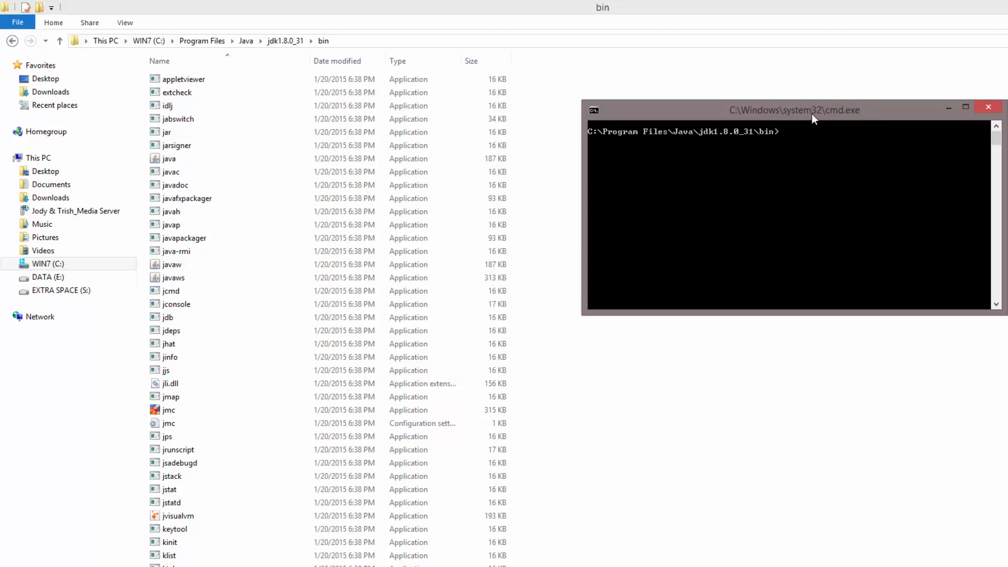
{"action": "mouse_move", "coordinate": [834, 163]}
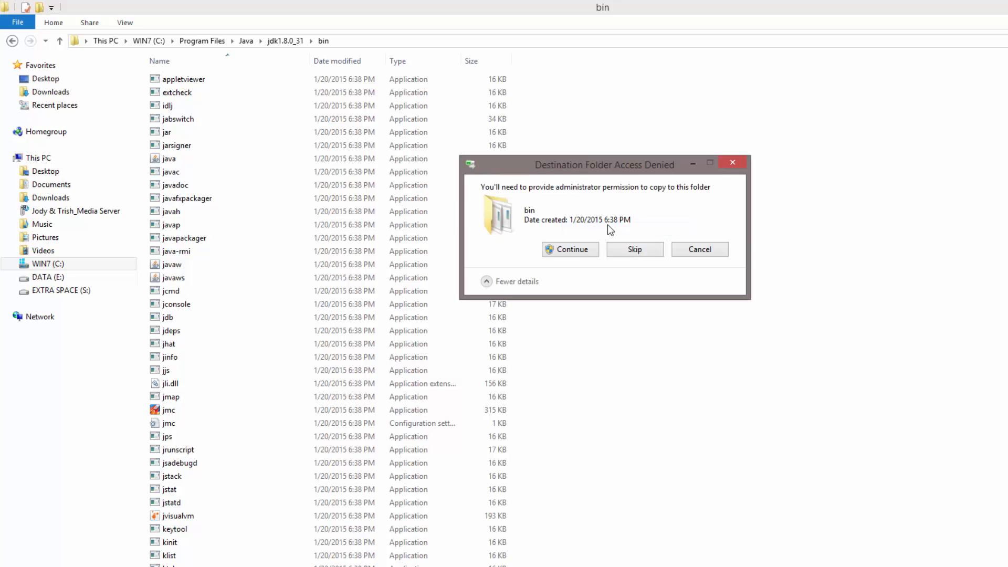
{"action": "left_click", "coordinate": [570, 249]}
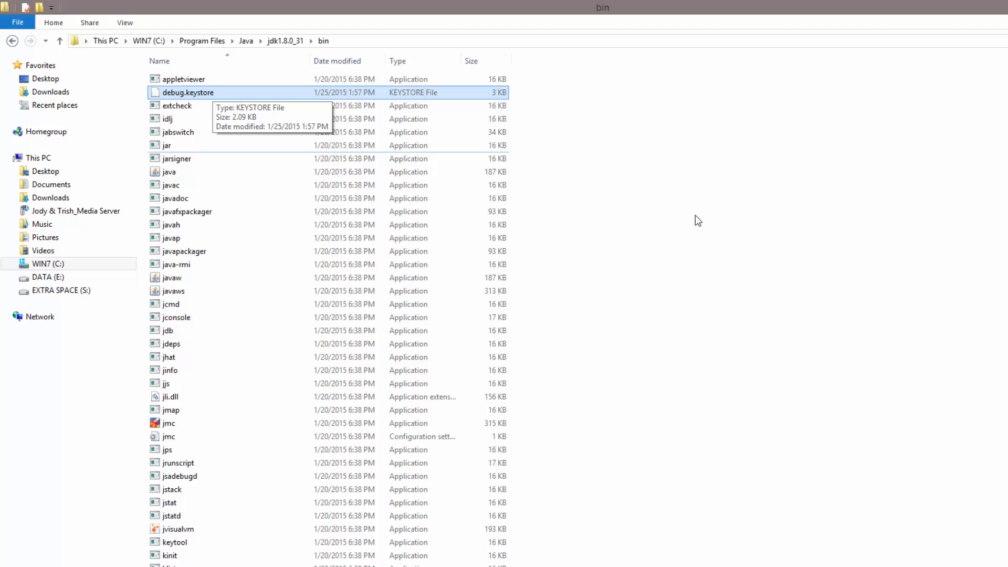
{"action": "mouse_move", "coordinate": [530, 226]}
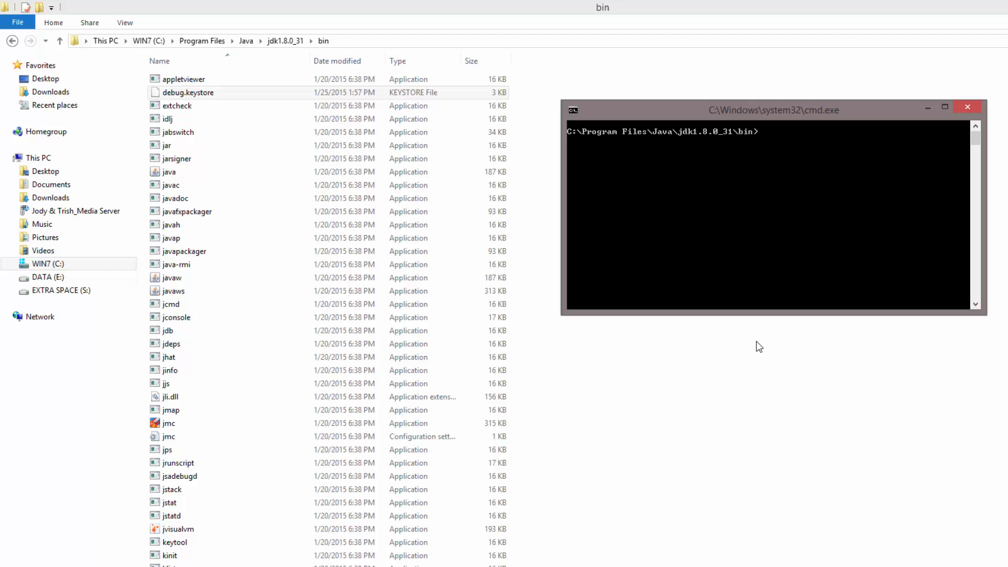
{"action": "type", "text": "keytool"}
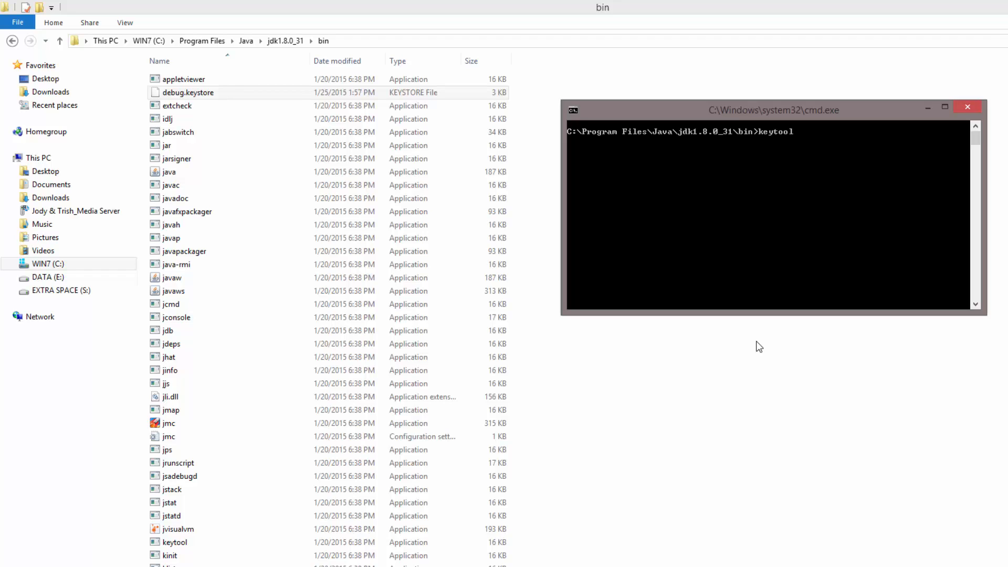
{"action": "type", "text": ".exe"}
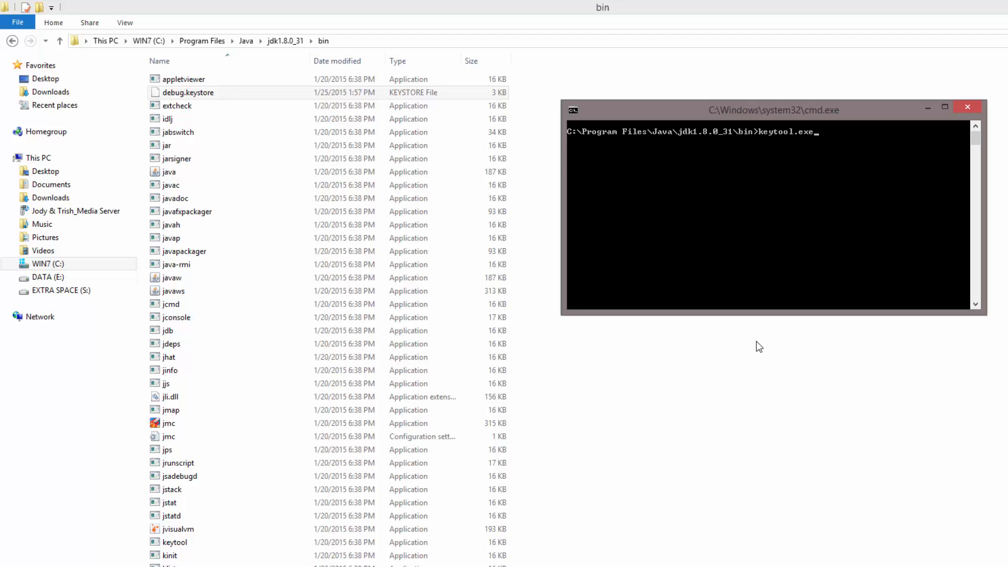
{"action": "type", "text": "-l"}
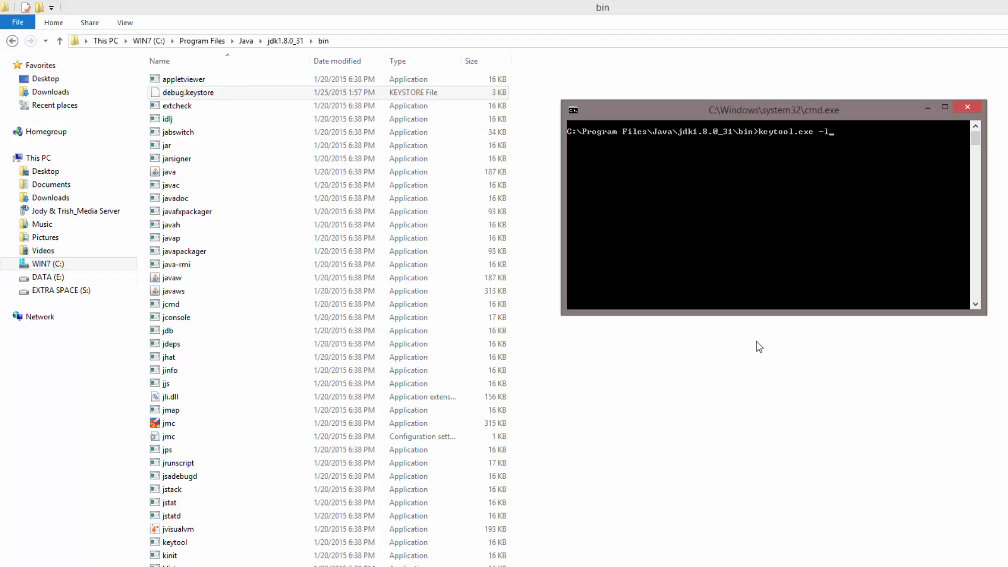
{"action": "type", "text": "ist -v"}
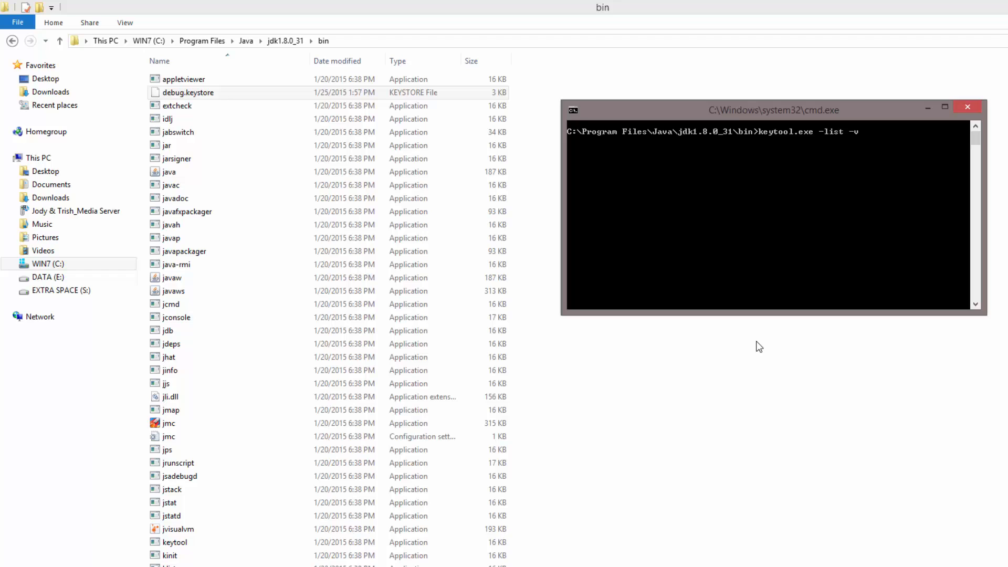
{"action": "type", "text": "-keystore debug.keystore"}
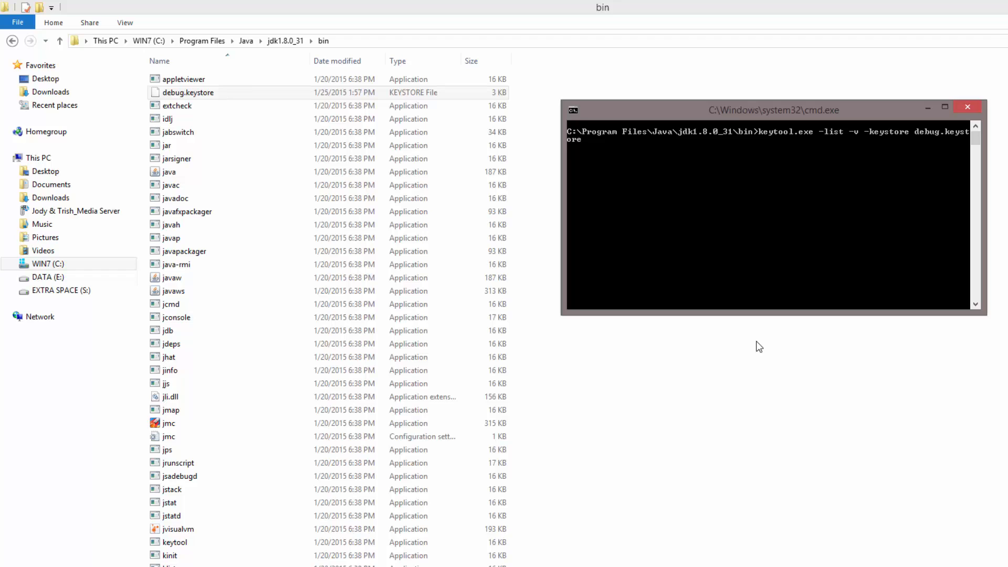
{"action": "type", "text": "-"}
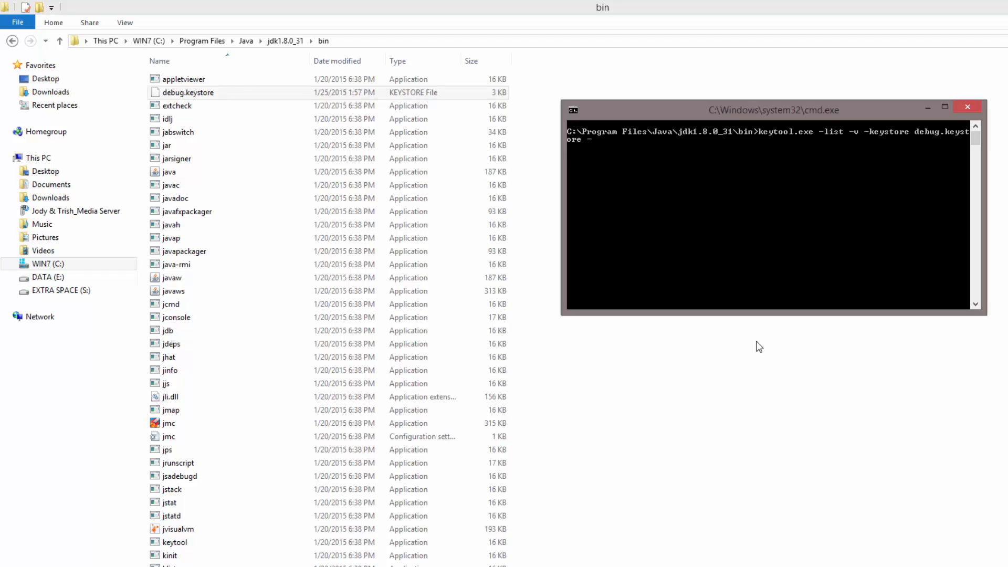
{"action": "type", "text": "-alias"}
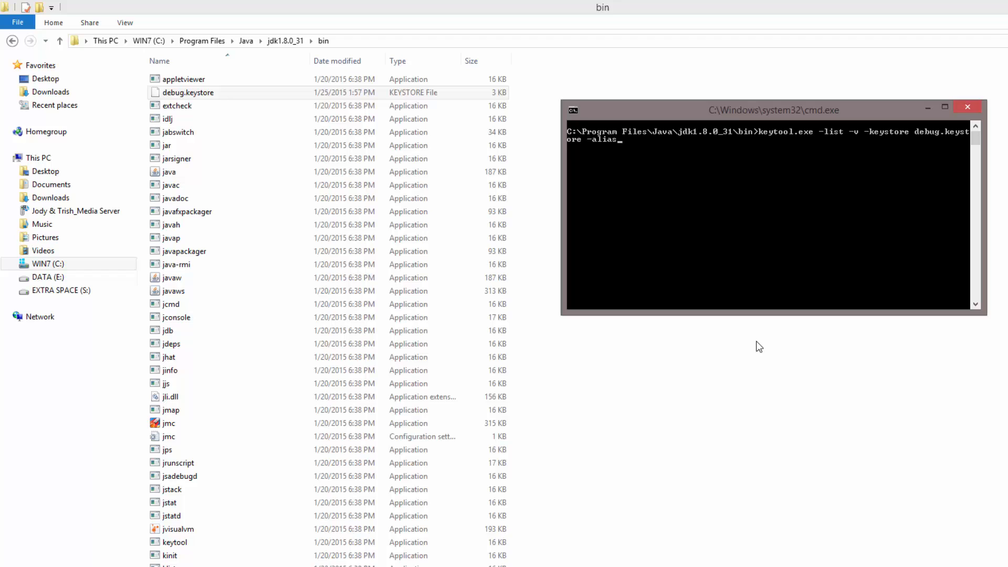
{"action": "type", "text": "androiddebugkey -"}
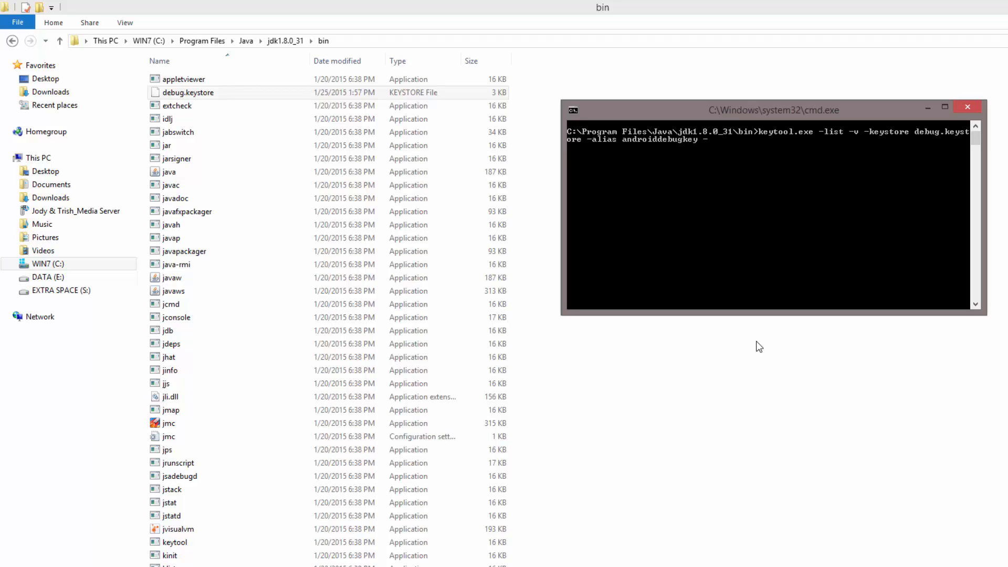
{"action": "type", "text": "storepa"}
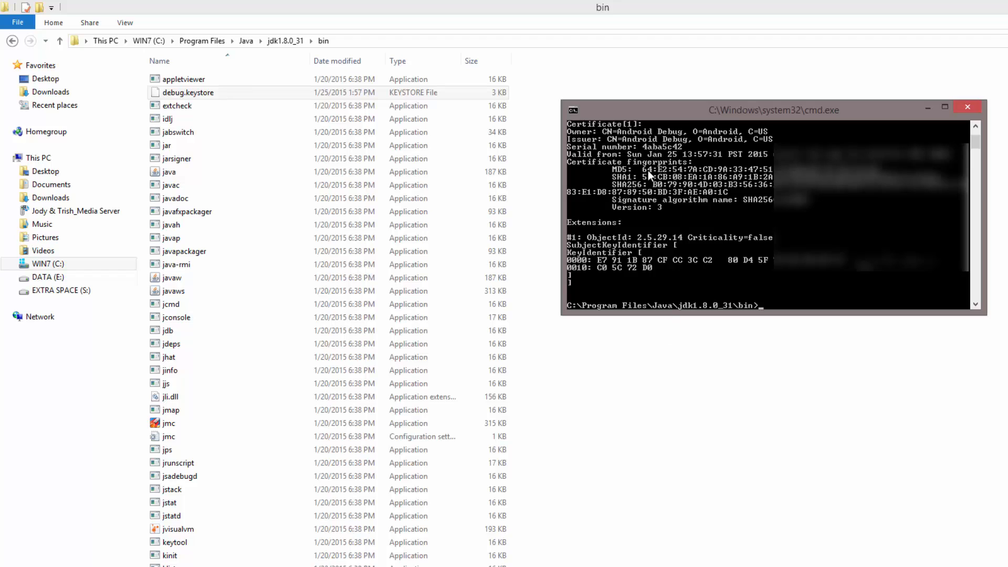
{"action": "mouse_move", "coordinate": [713, 267]}
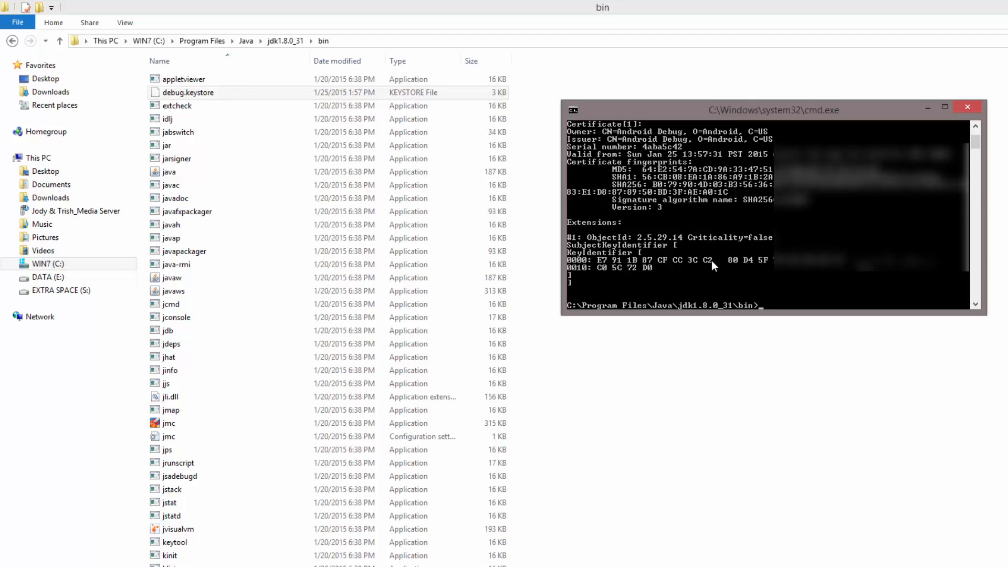
{"action": "mouse_move", "coordinate": [615, 180]}
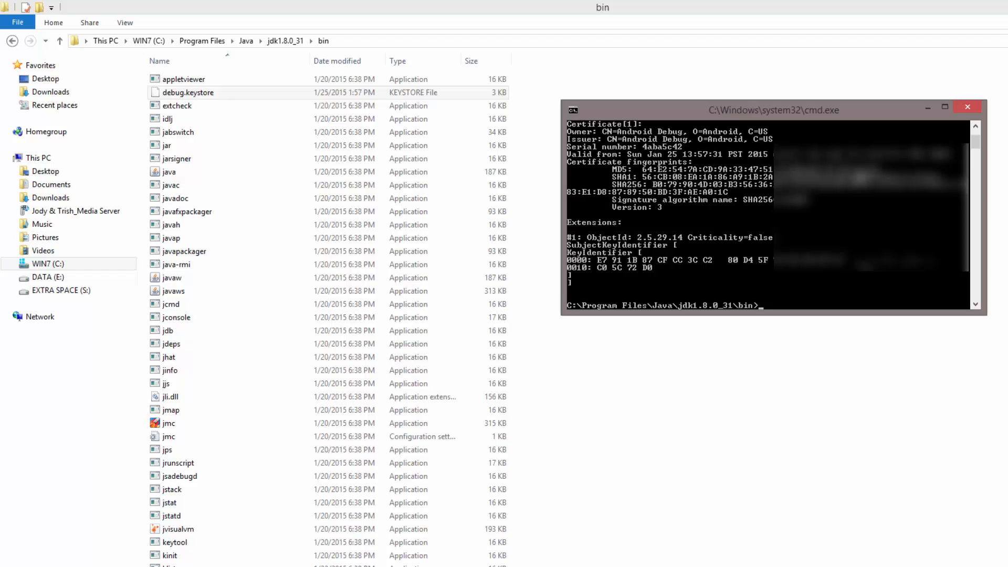
{"action": "mouse_move", "coordinate": [719, 149]}
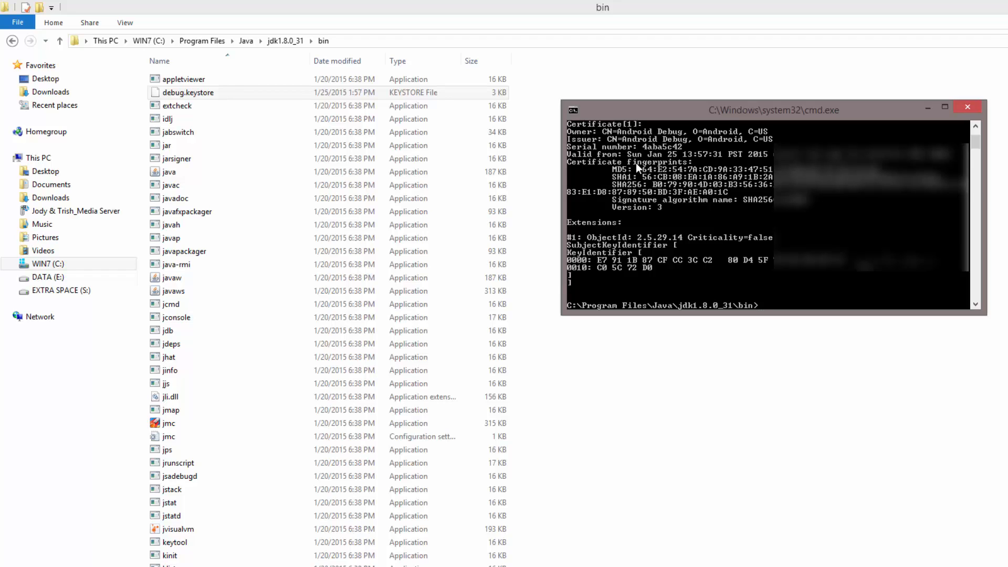
{"action": "mouse_move", "coordinate": [640, 110]}
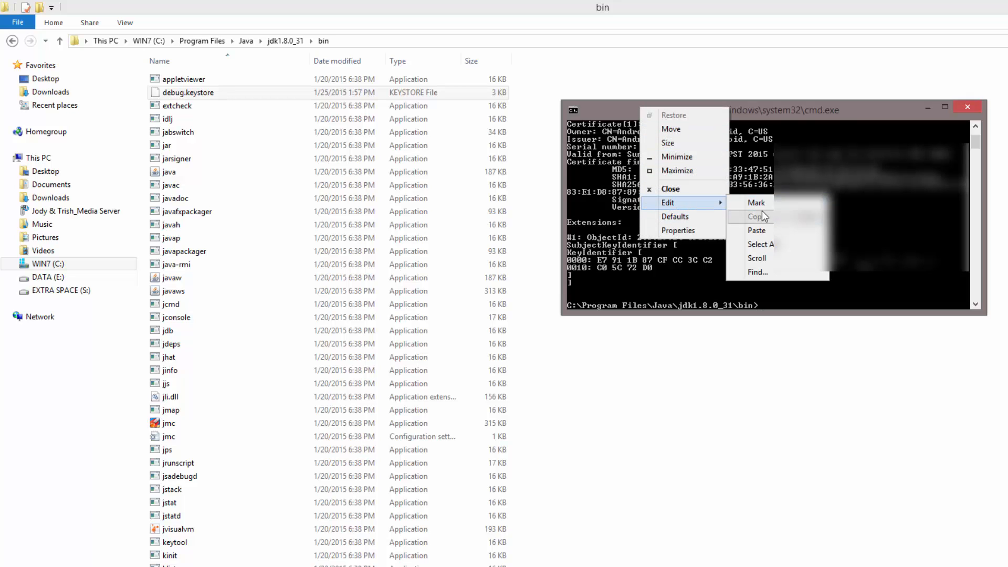
Mark and copy the SHA1 fingerprint value from the keytool output.
{"action": "left_click", "coordinate": [756, 202]}
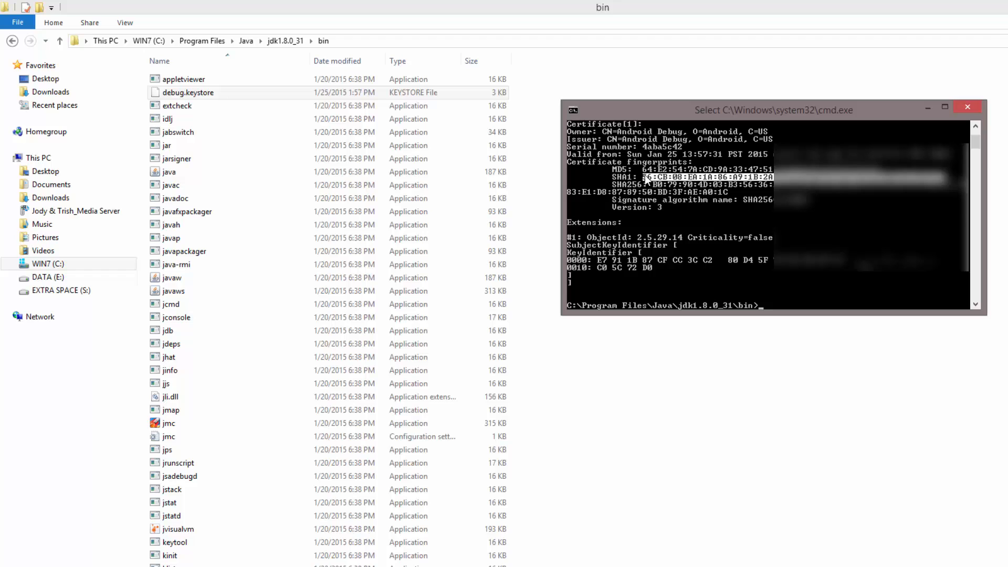
{"action": "mouse_move", "coordinate": [639, 240]}
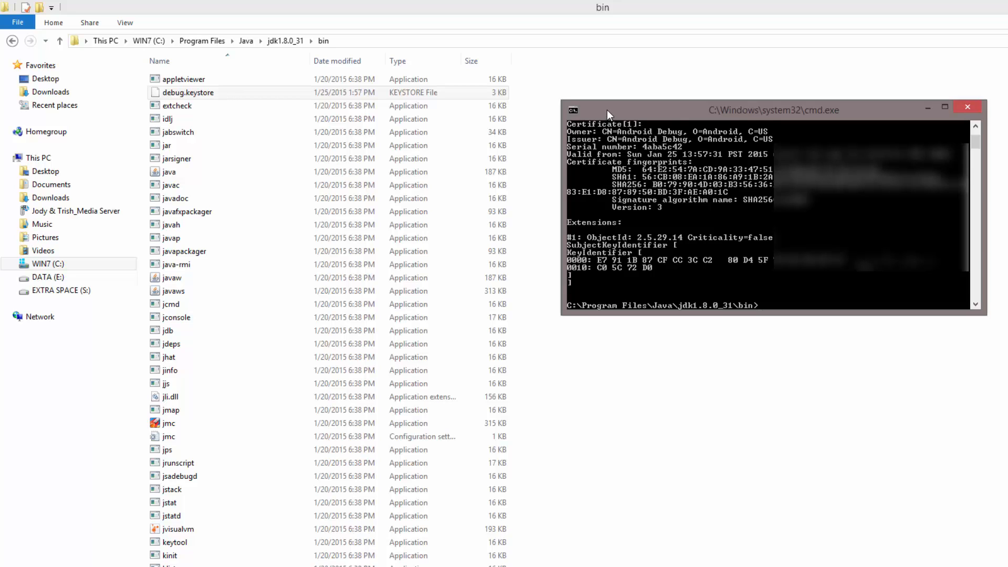
{"action": "right_click", "coordinate": [188, 92]}
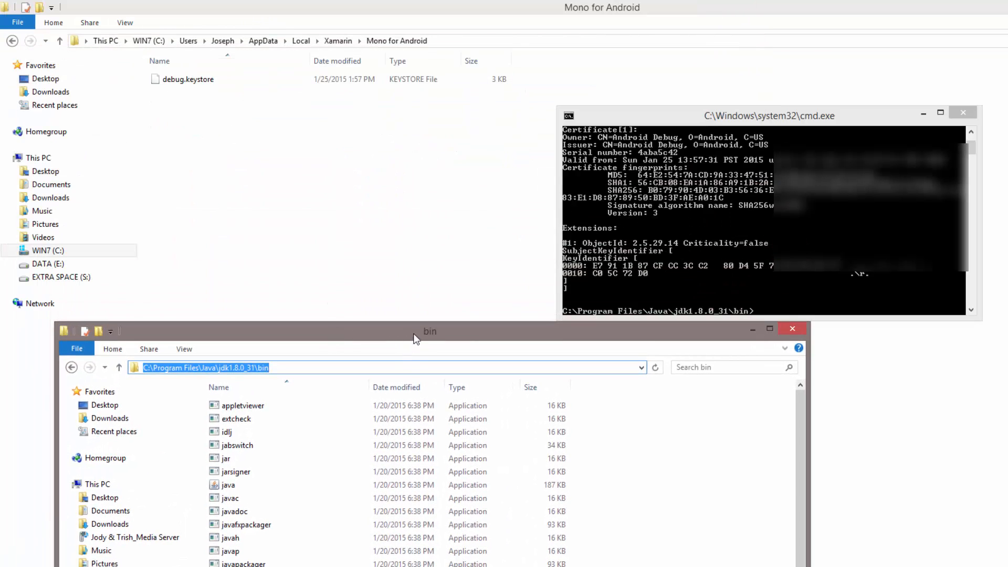
Bring the jdk1.8.0_31 bin File Explorer window to the front, maximized.
{"action": "left_click", "coordinate": [769, 329]}
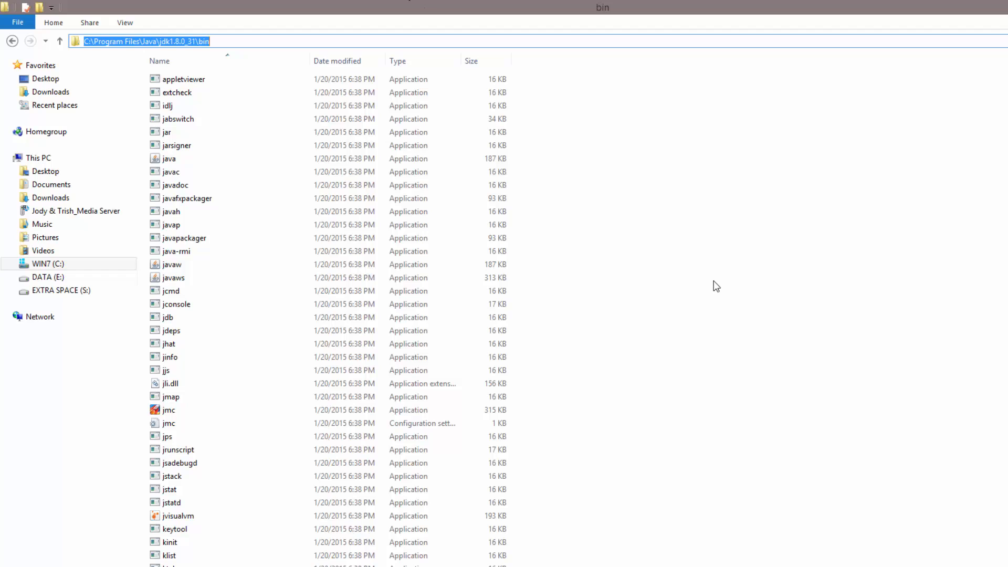